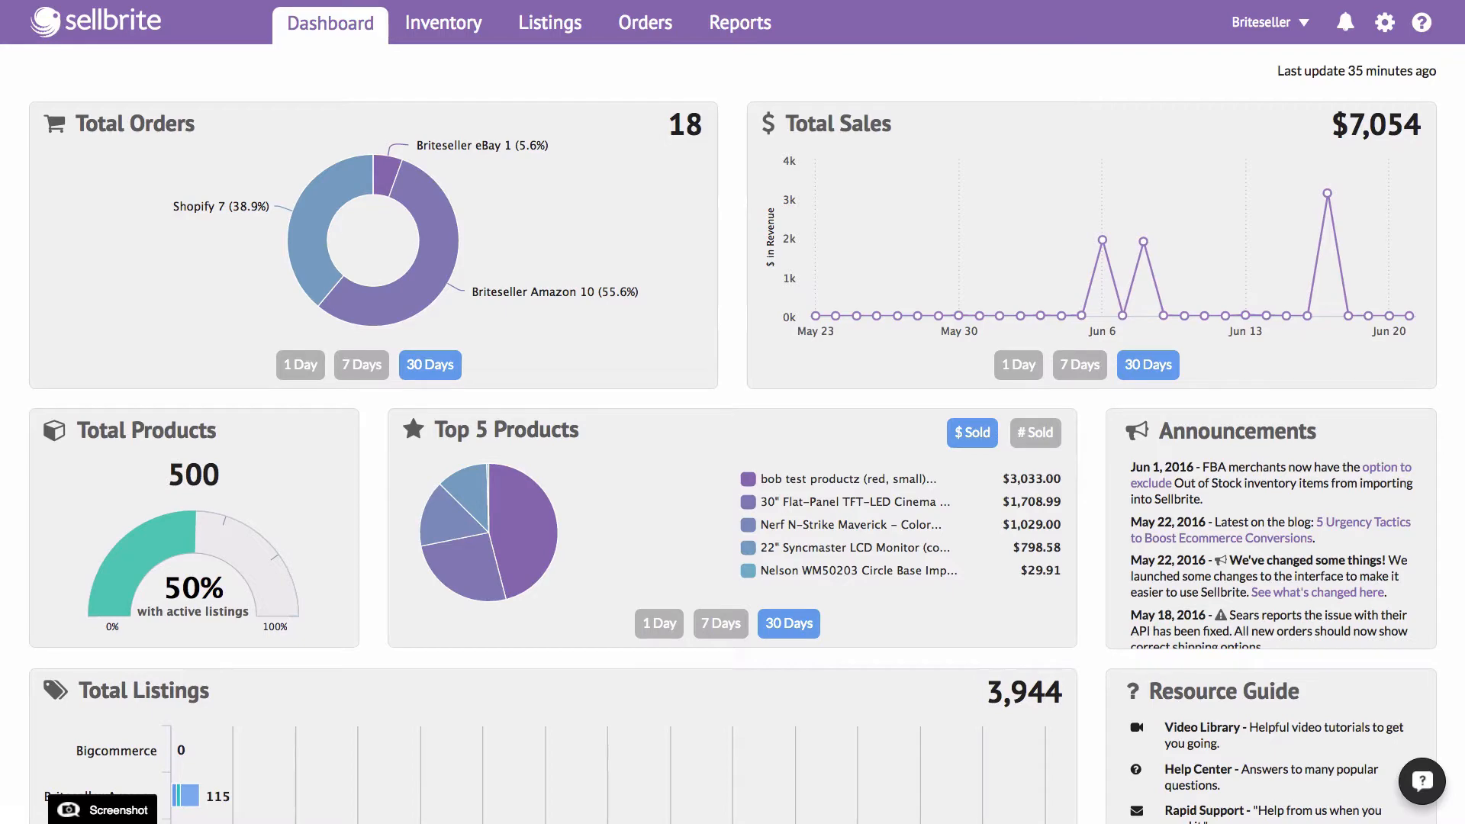
Go from the marketplace listings overview to the 169-item product inventory list.
{"action": "left_click", "coordinate": [549, 23]}
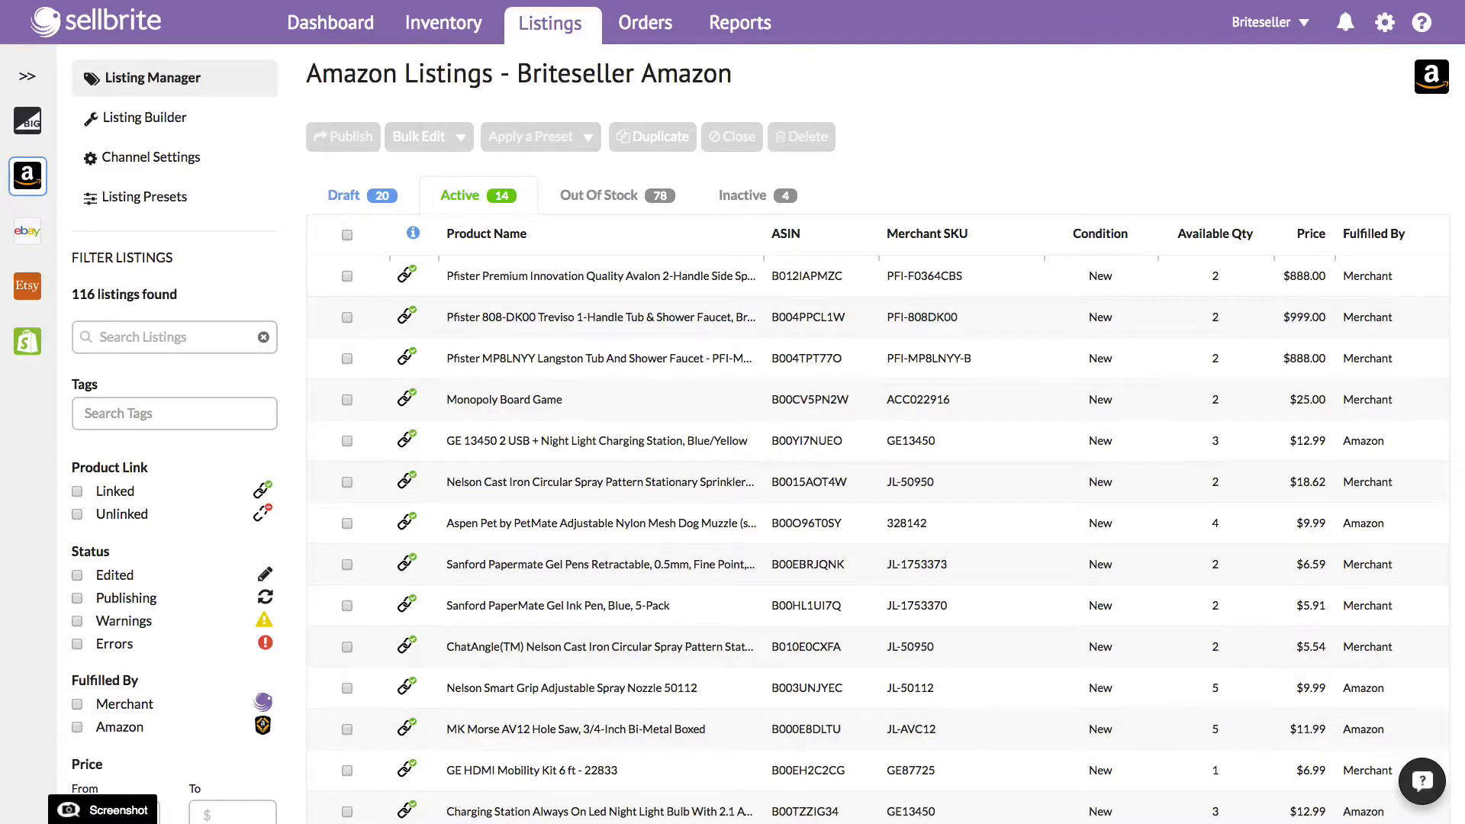
{"action": "left_click", "coordinate": [442, 23]}
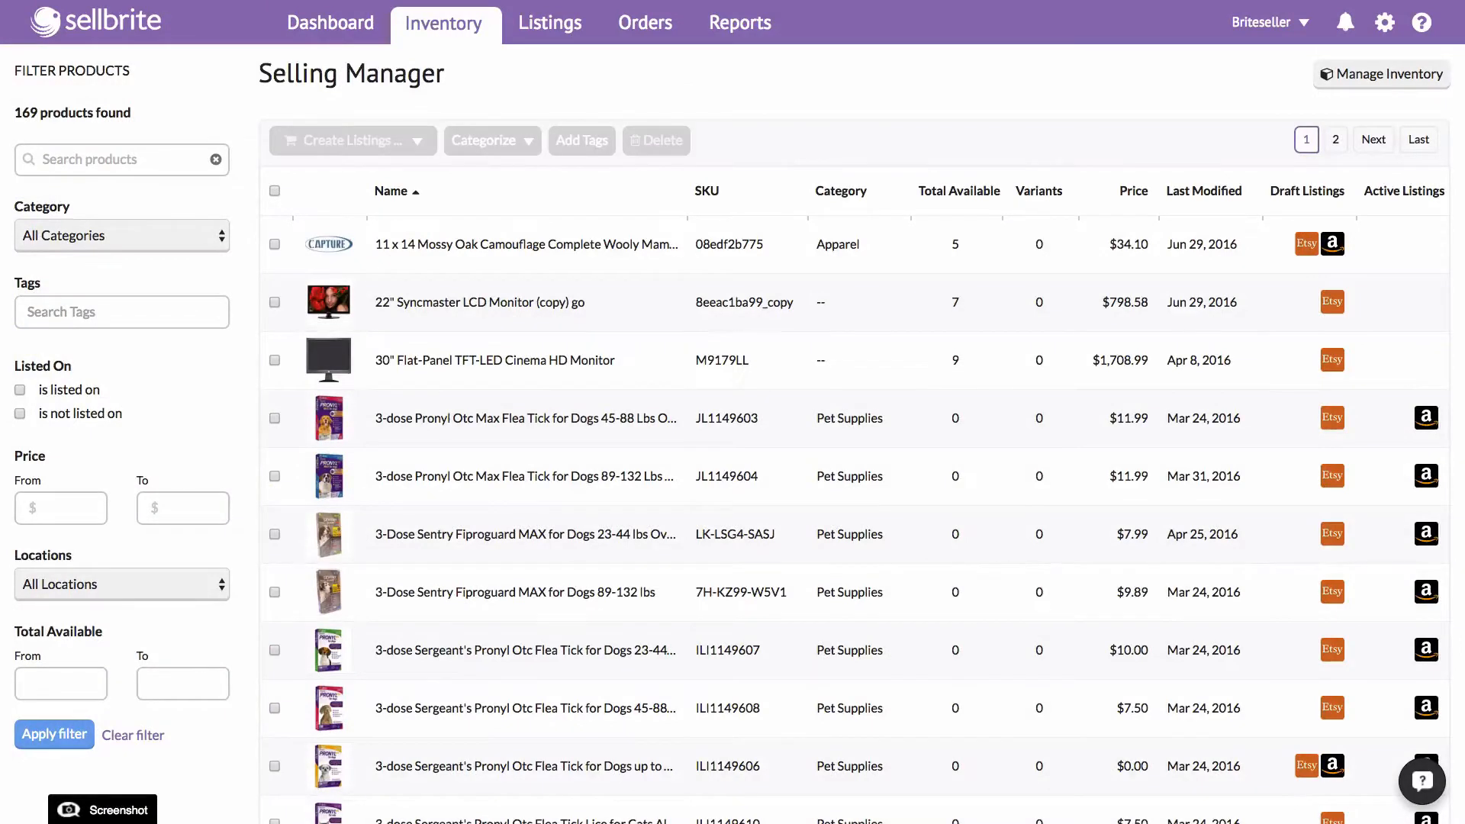
{"action": "mouse_move", "coordinate": [195, 98]}
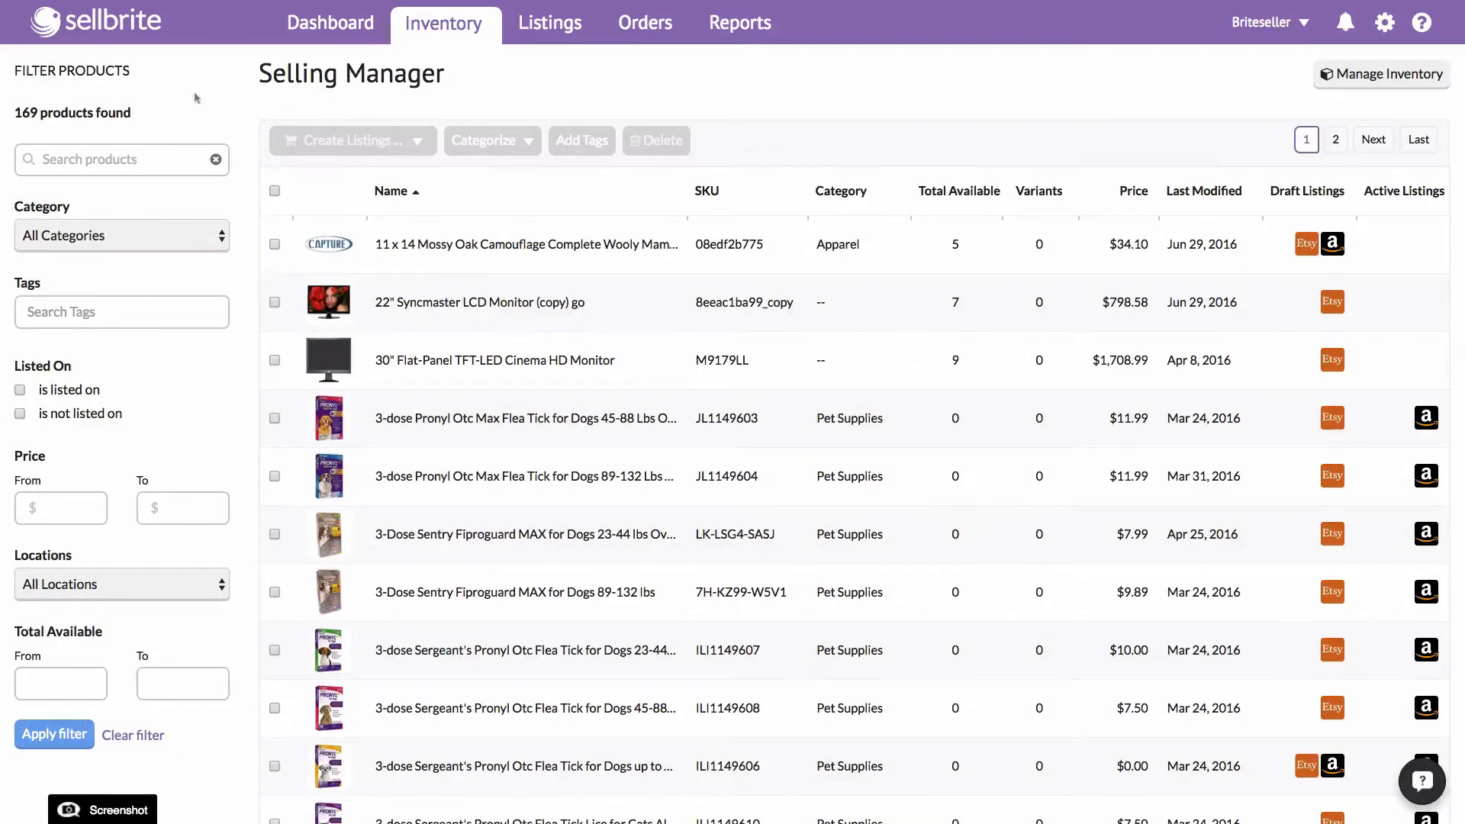
Select the Pronyl and other flea-and-tick products and start Create Listings for eBay.
{"action": "left_click", "coordinate": [275, 417]}
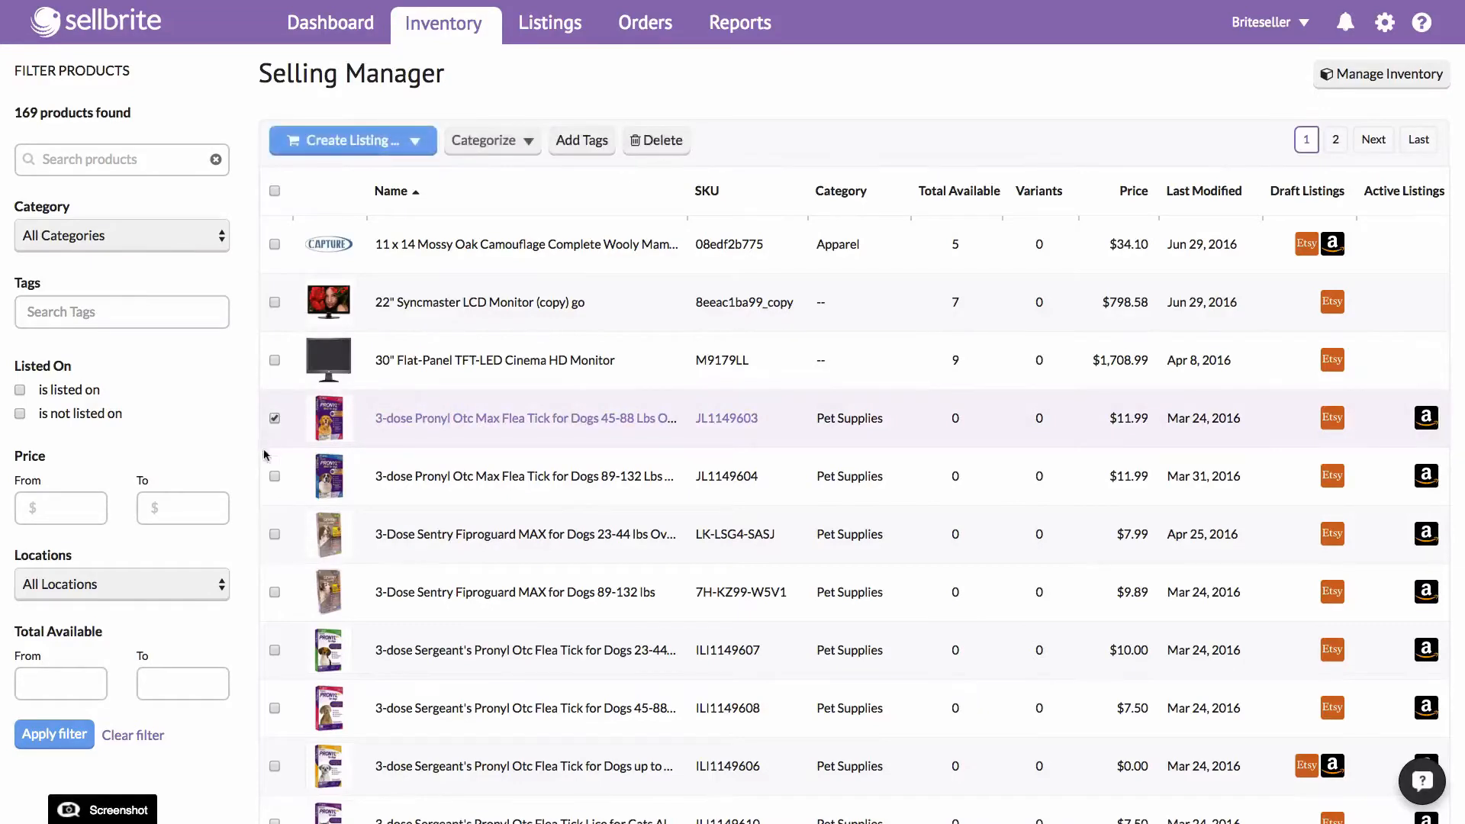
{"action": "left_click", "coordinate": [275, 534]}
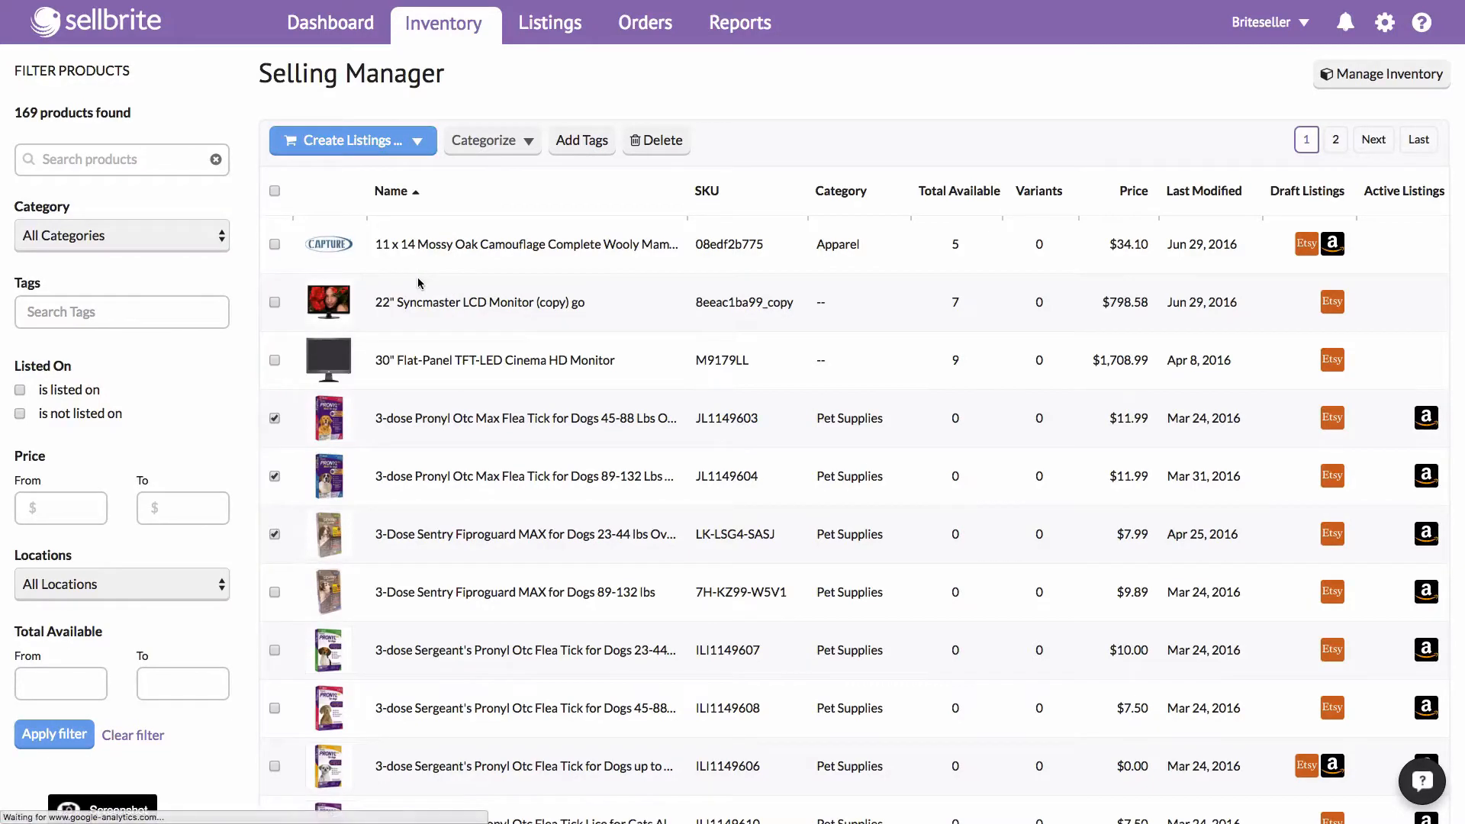
{"action": "left_click", "coordinate": [342, 140]}
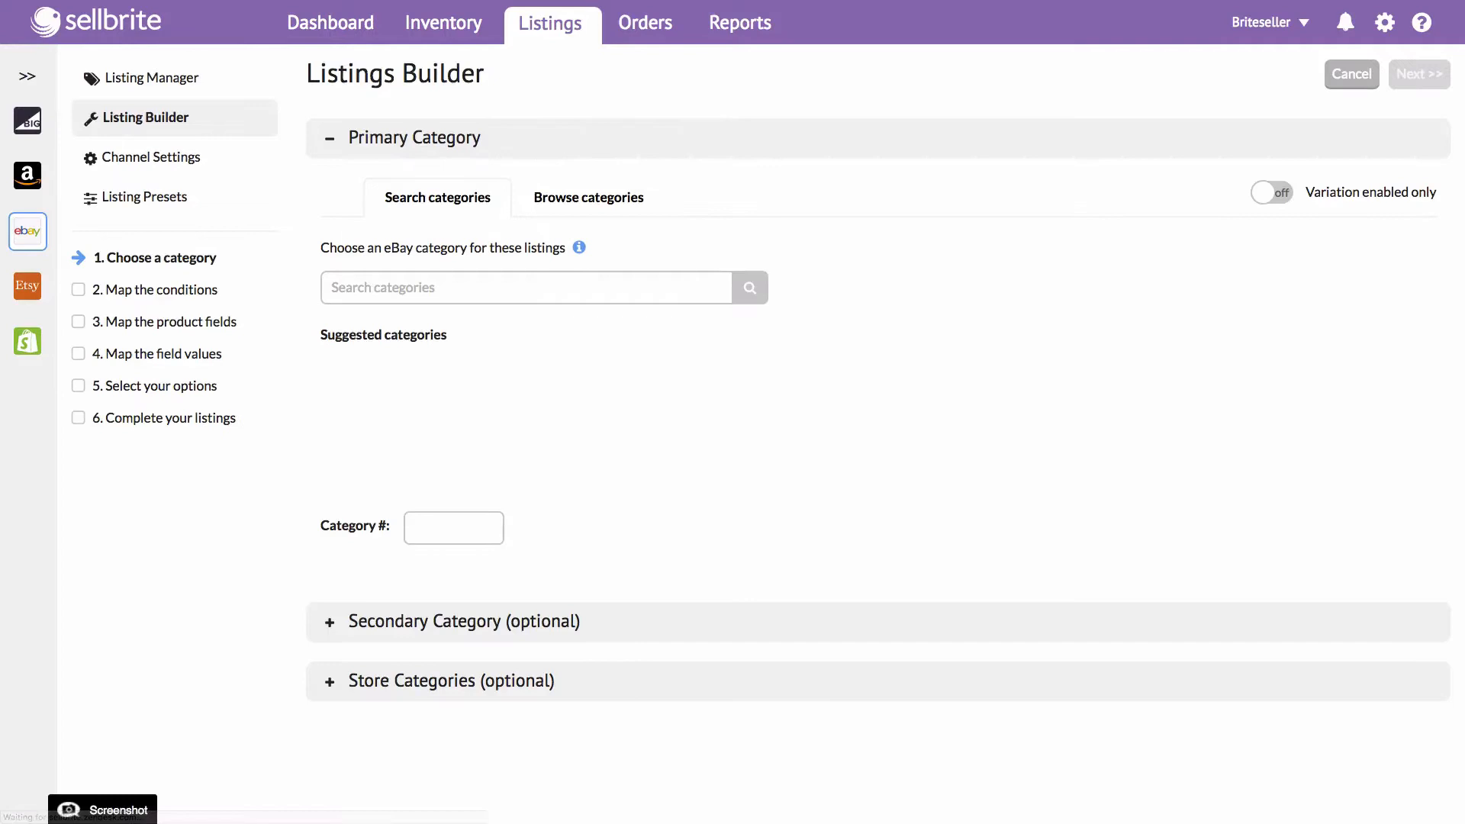
Search 'flea tick' and choose Dog Supplies > Flea & Tick Remedies (category 20749), then continue.
{"action": "left_click", "coordinate": [525, 287]}
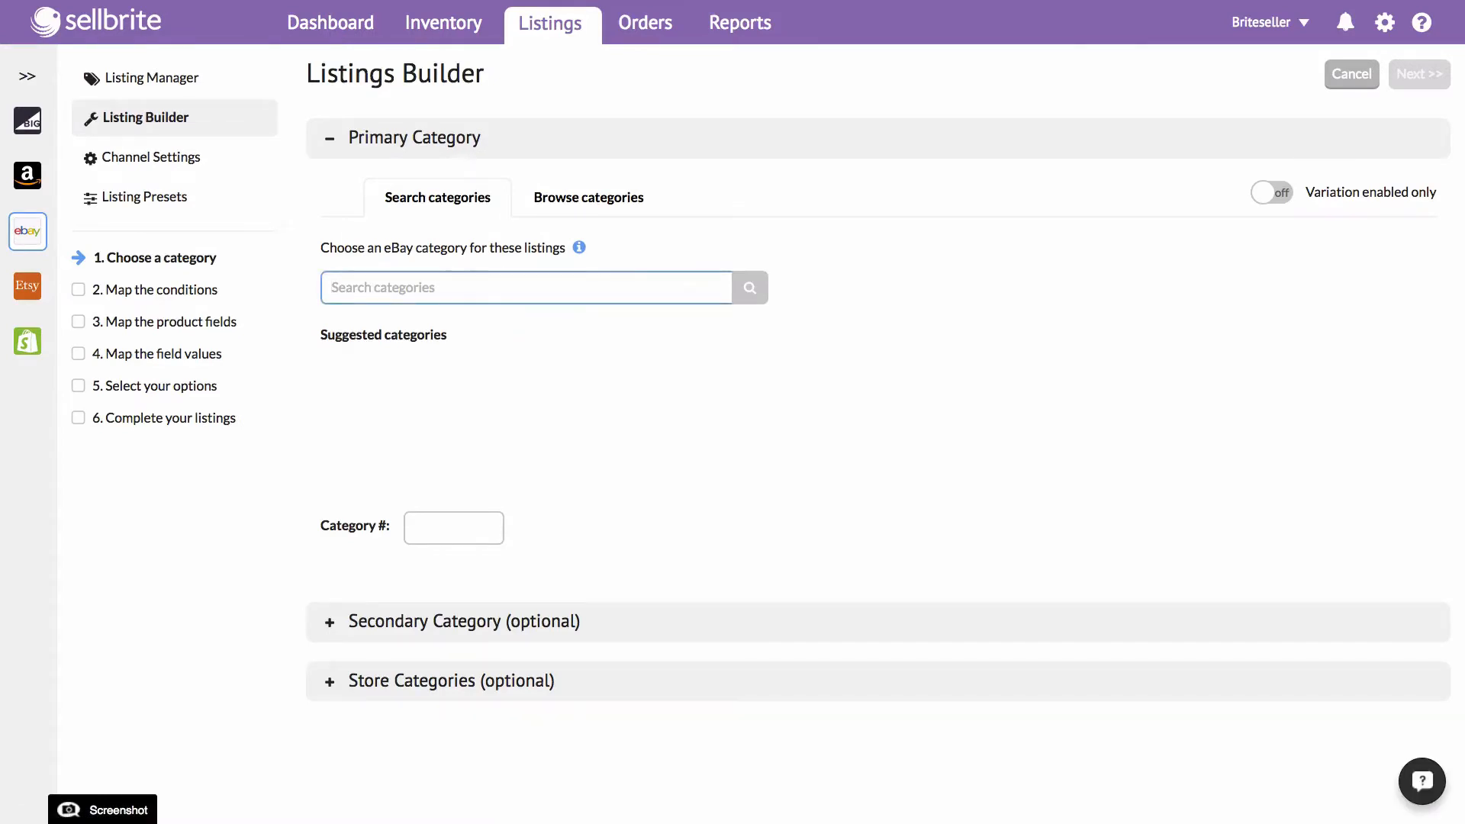
{"action": "type", "text": "flea tick"}
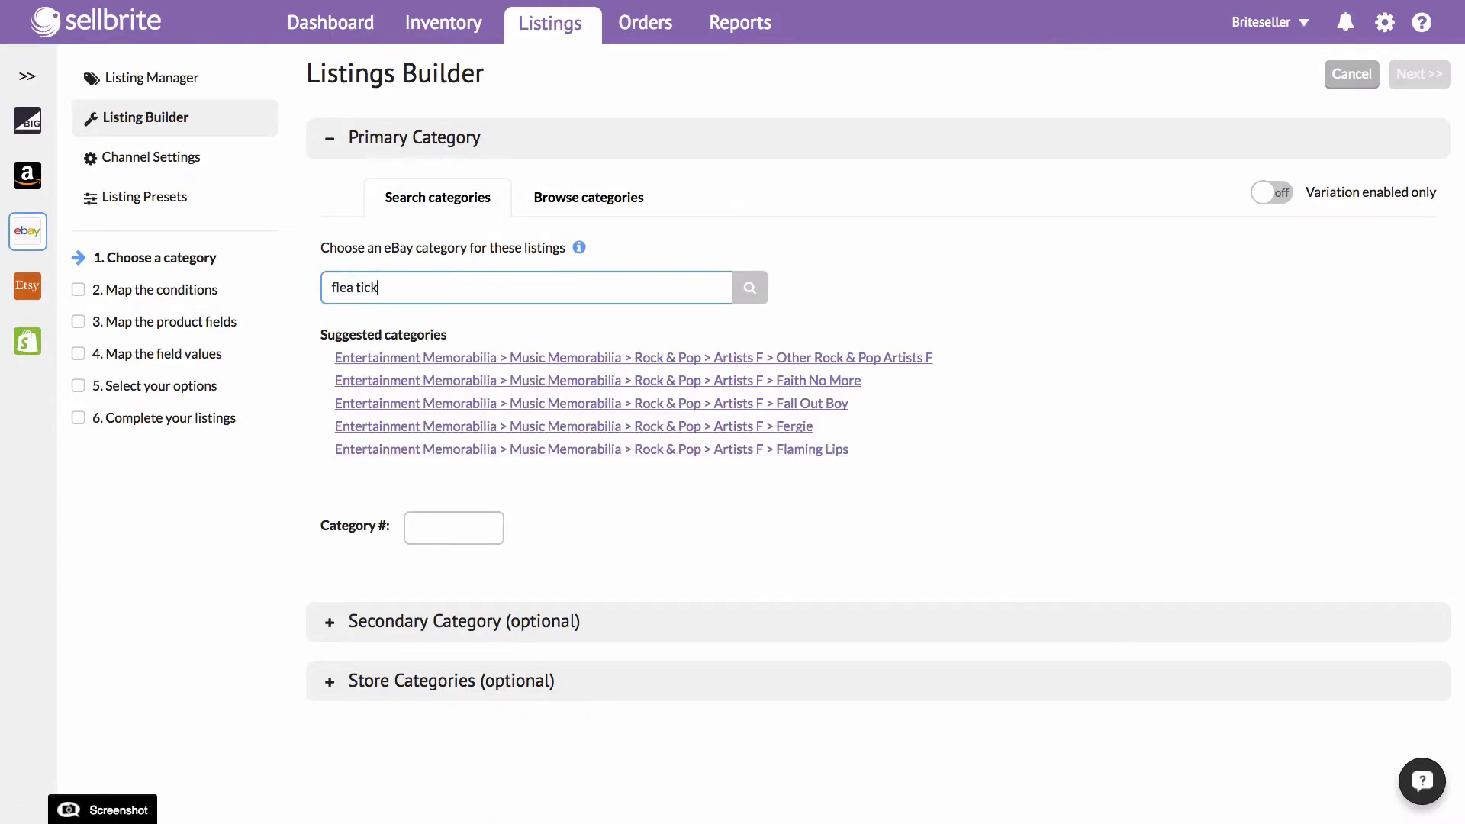
{"action": "left_click", "coordinate": [749, 286]}
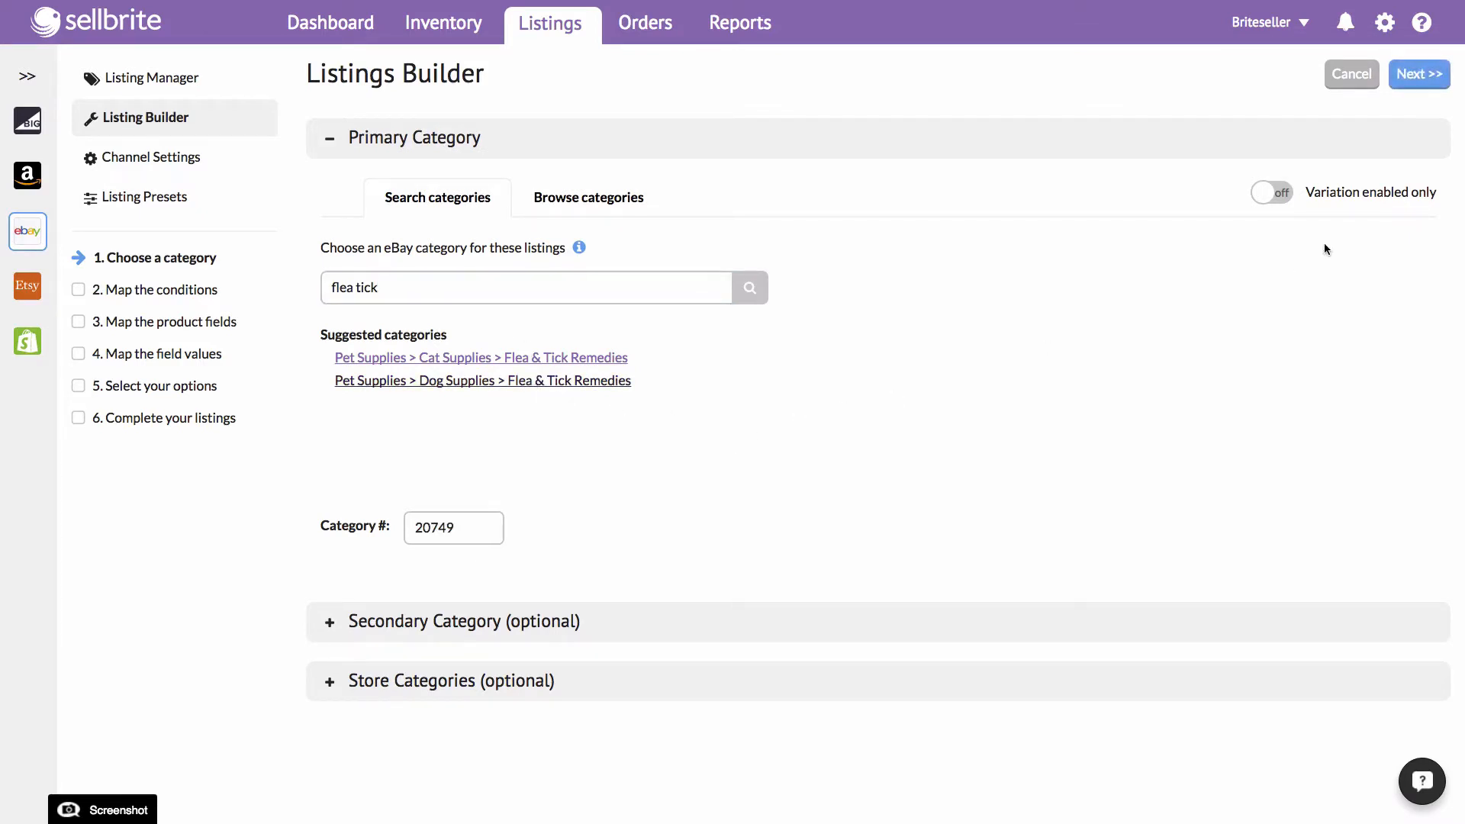
{"action": "left_click", "coordinate": [1418, 73]}
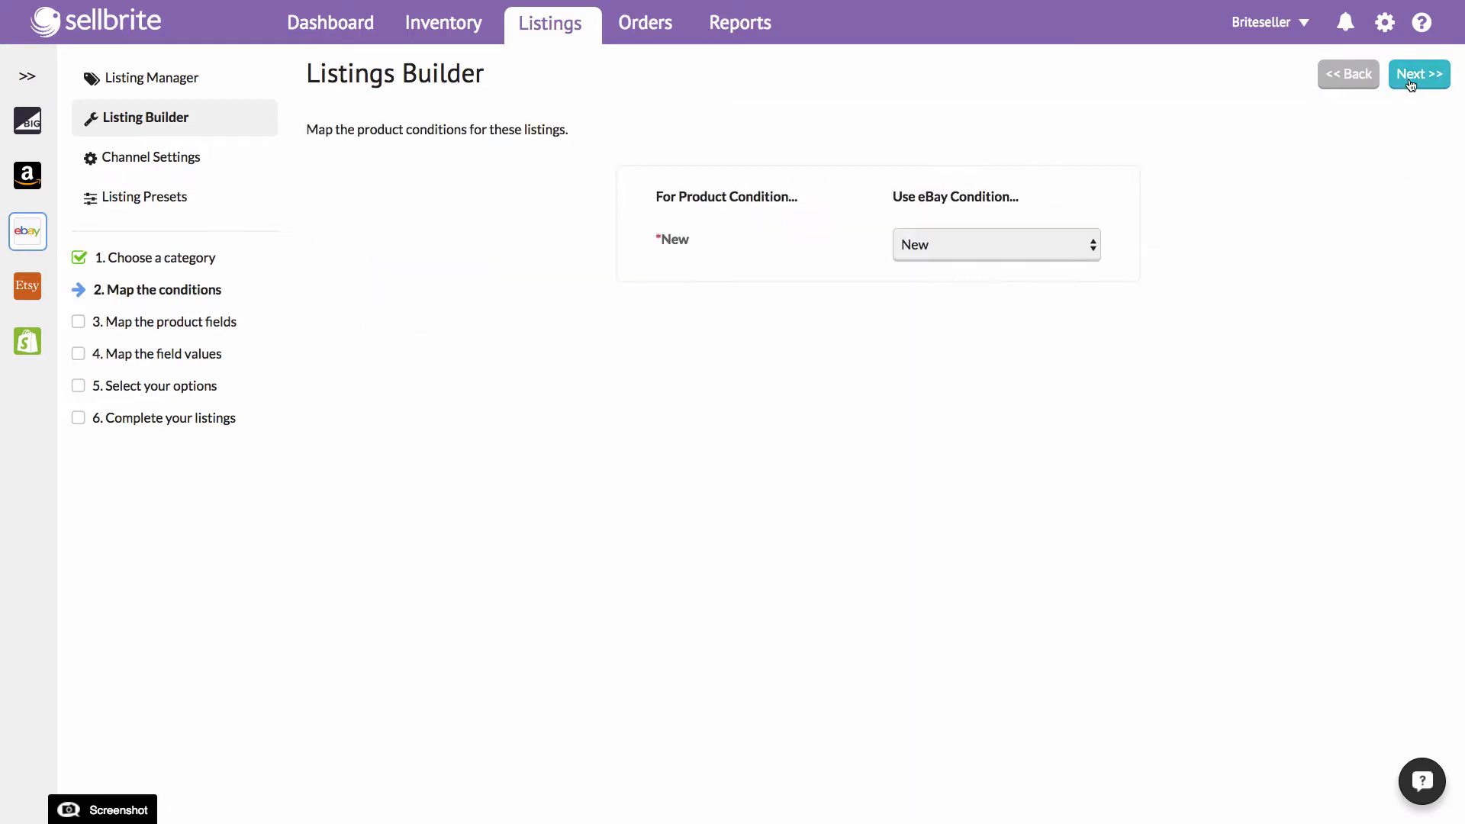
Accept the default condition, product field and brand value mappings with Next.
{"action": "left_click", "coordinate": [1419, 73]}
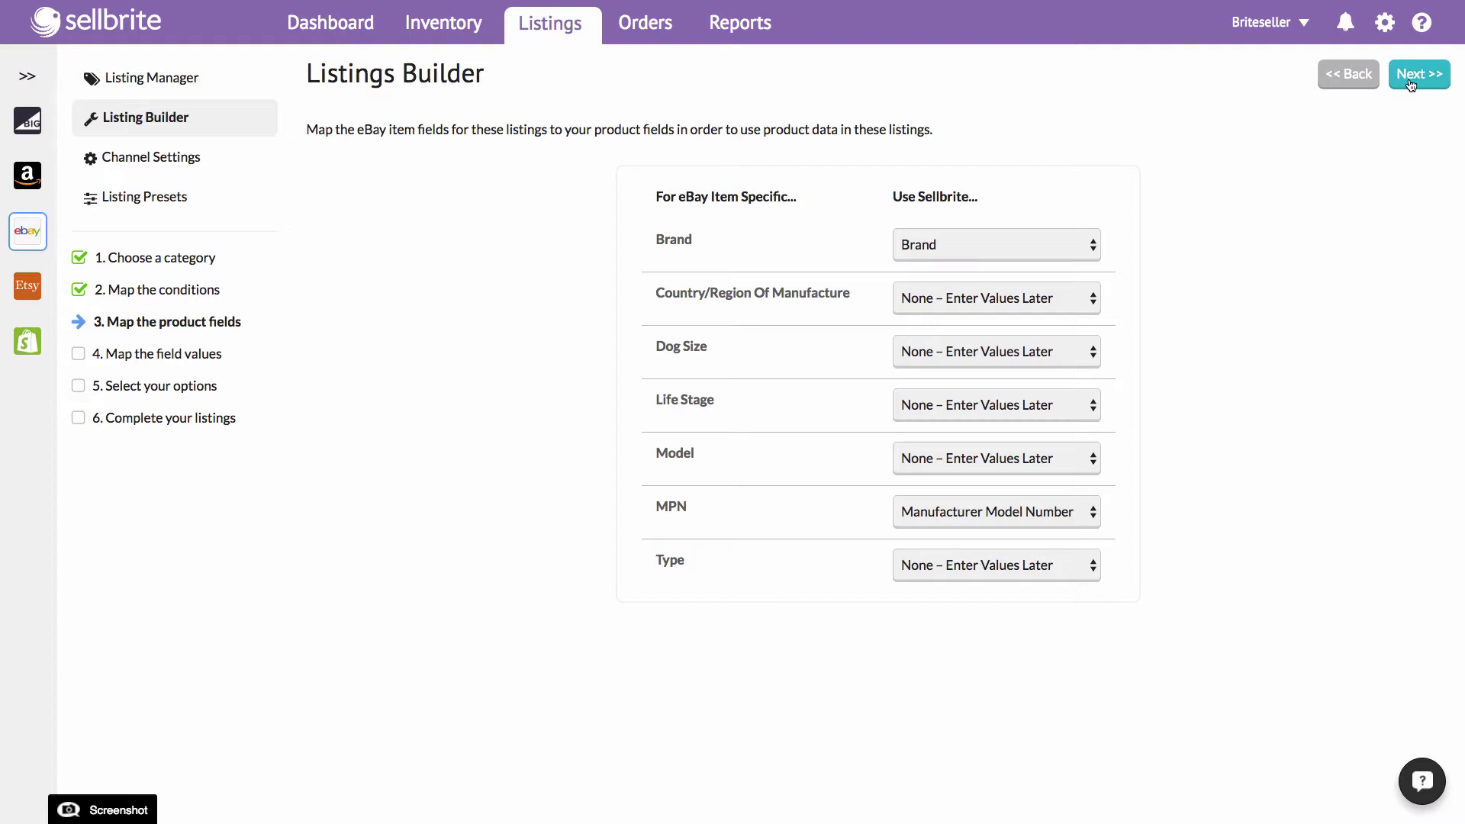
{"action": "left_click", "coordinate": [1419, 74]}
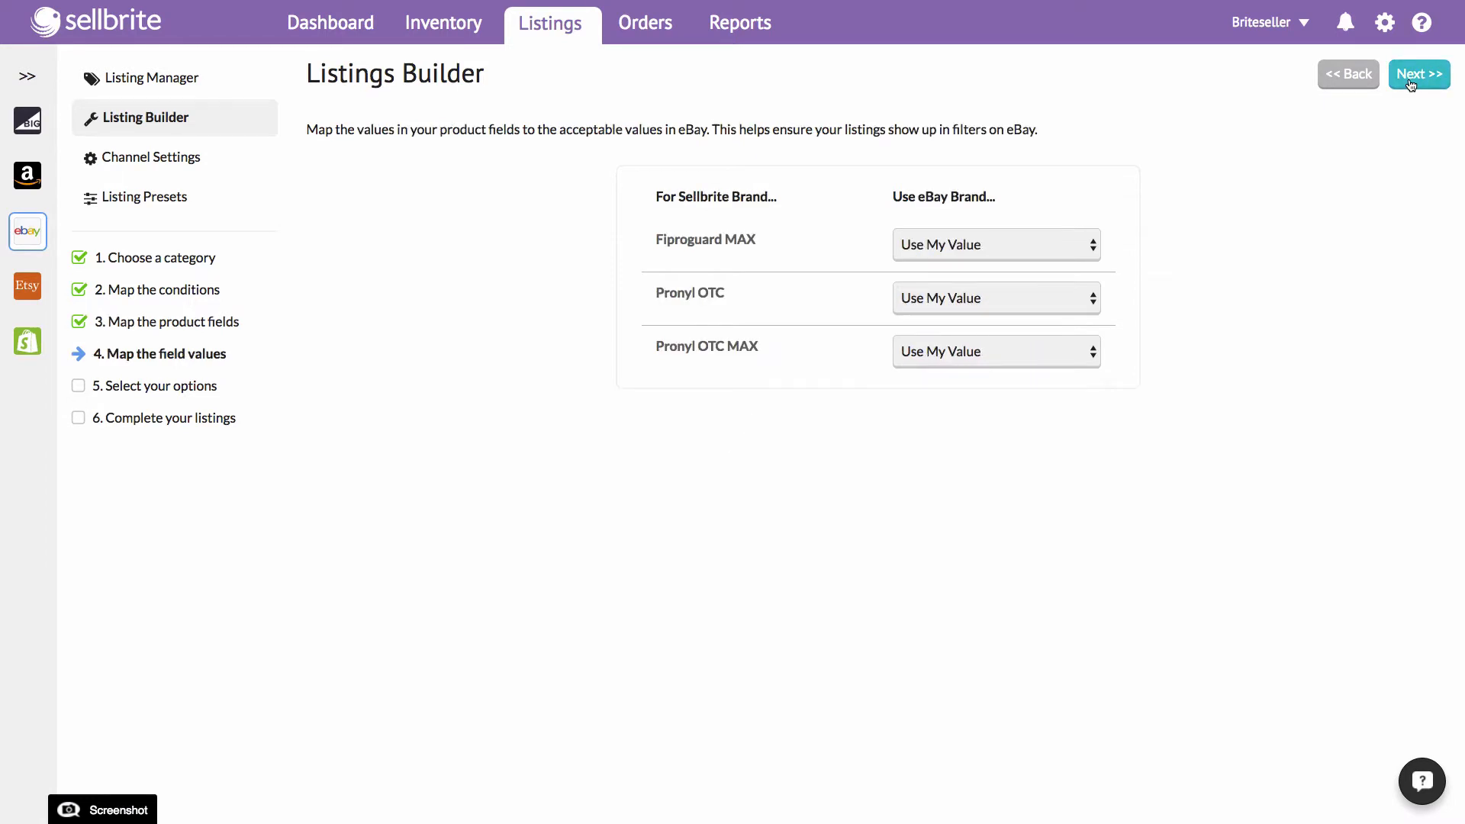
{"action": "left_click", "coordinate": [1418, 73]}
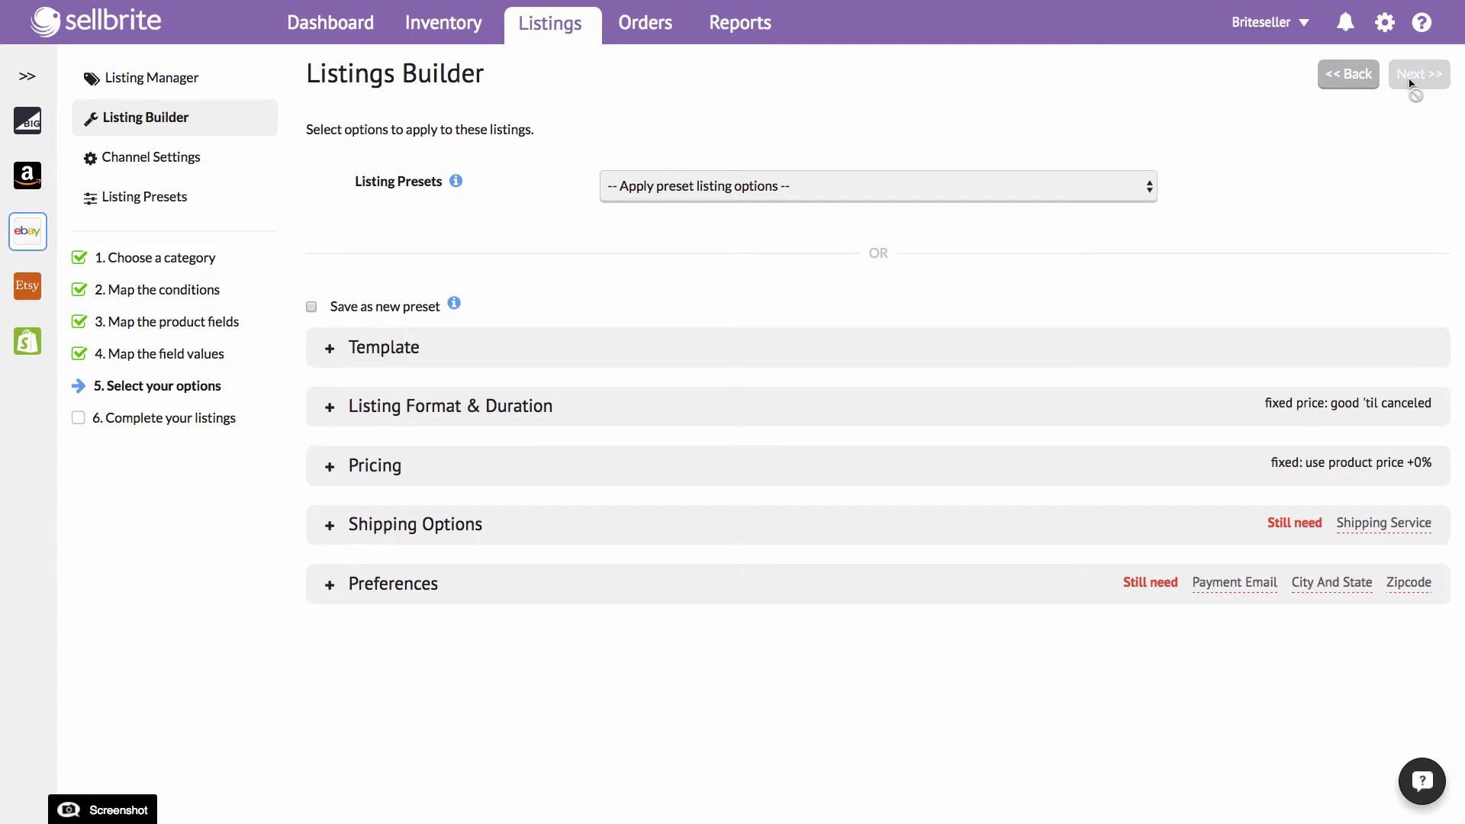
{"action": "mouse_move", "coordinate": [1315, 550]}
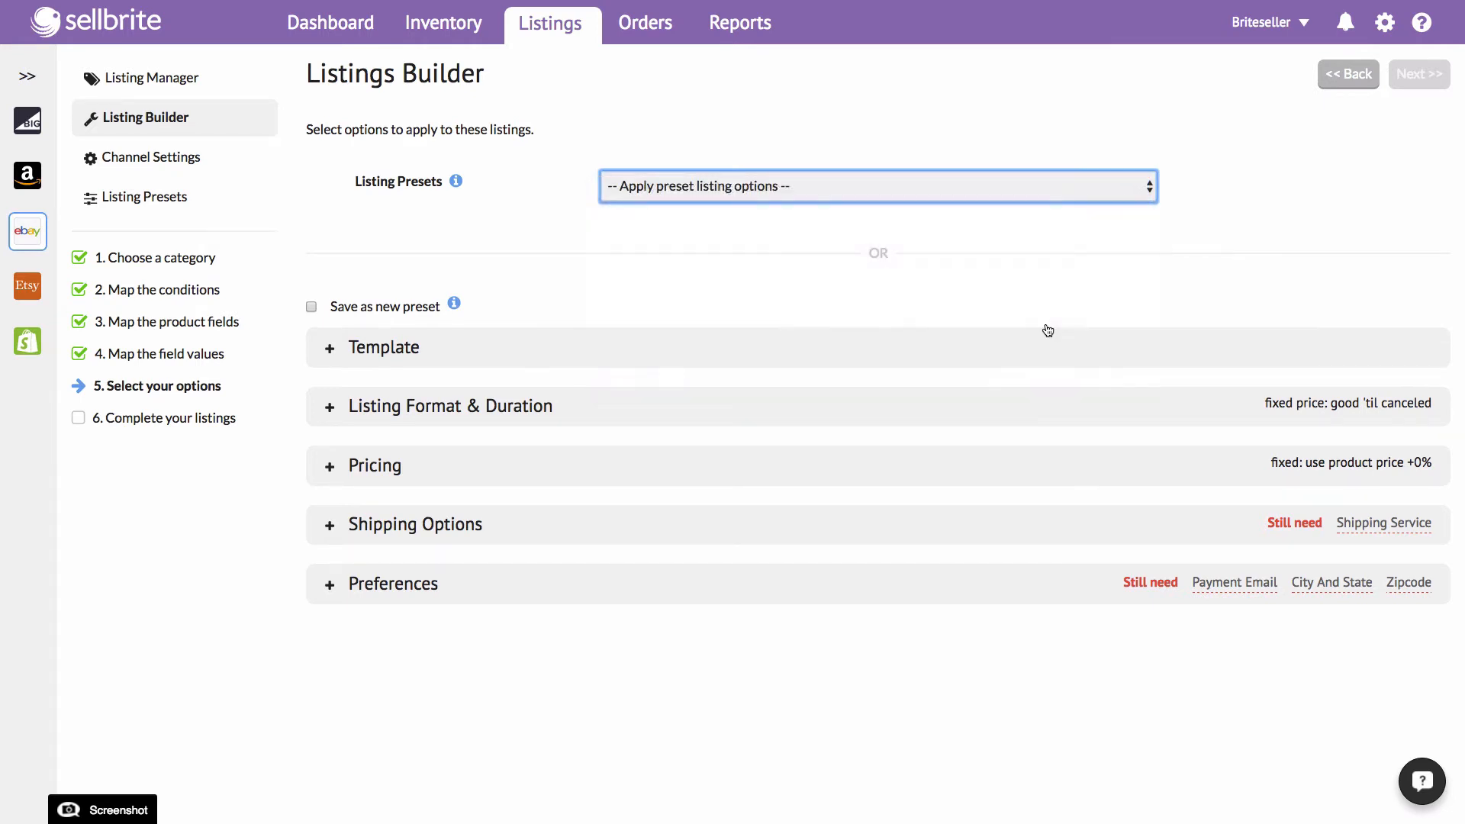
Apply the Over $25 listing preset and build the three listings.
{"action": "left_click", "coordinate": [876, 186]}
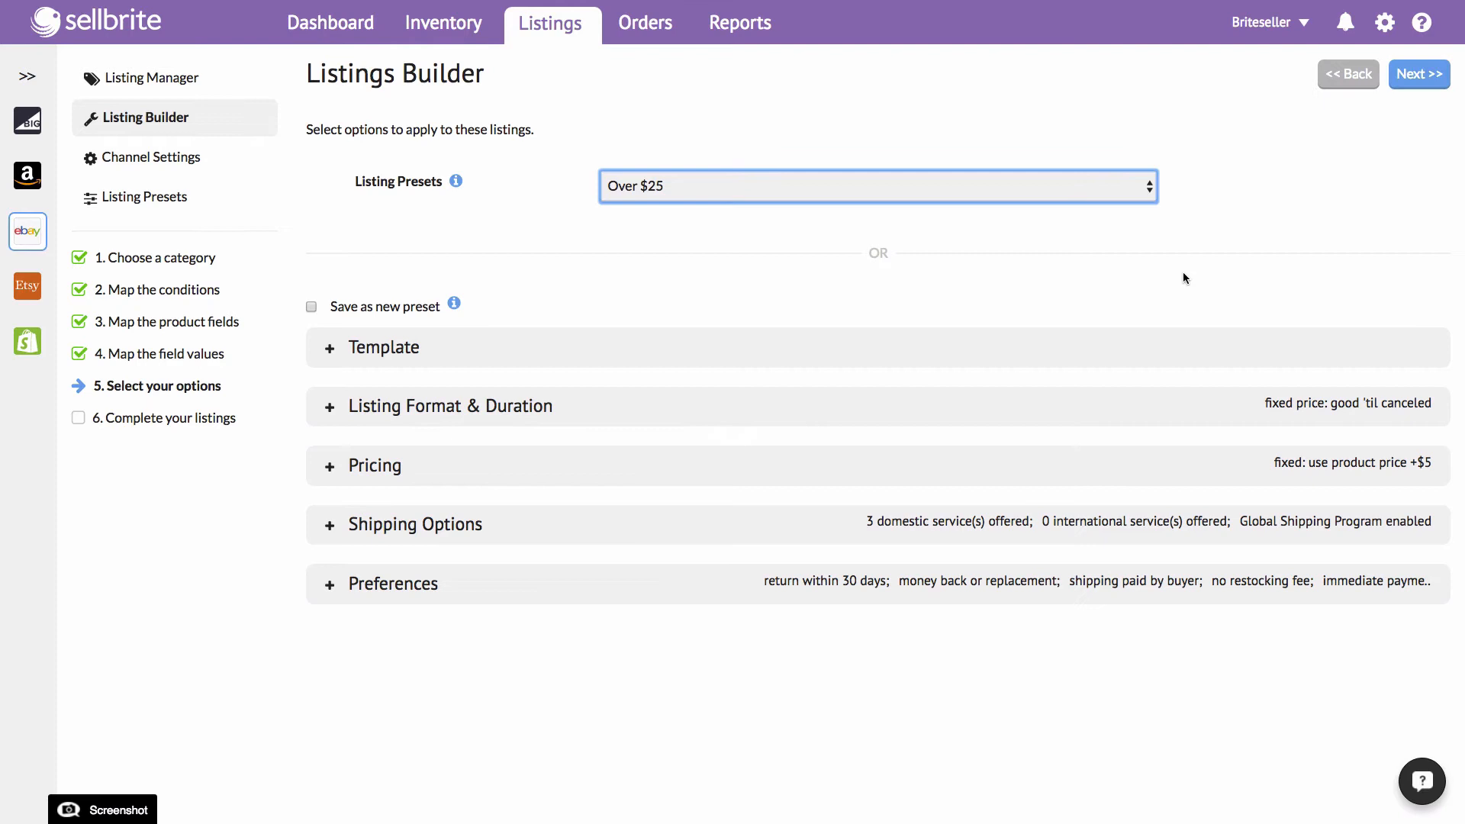
{"action": "mouse_move", "coordinate": [1342, 372]}
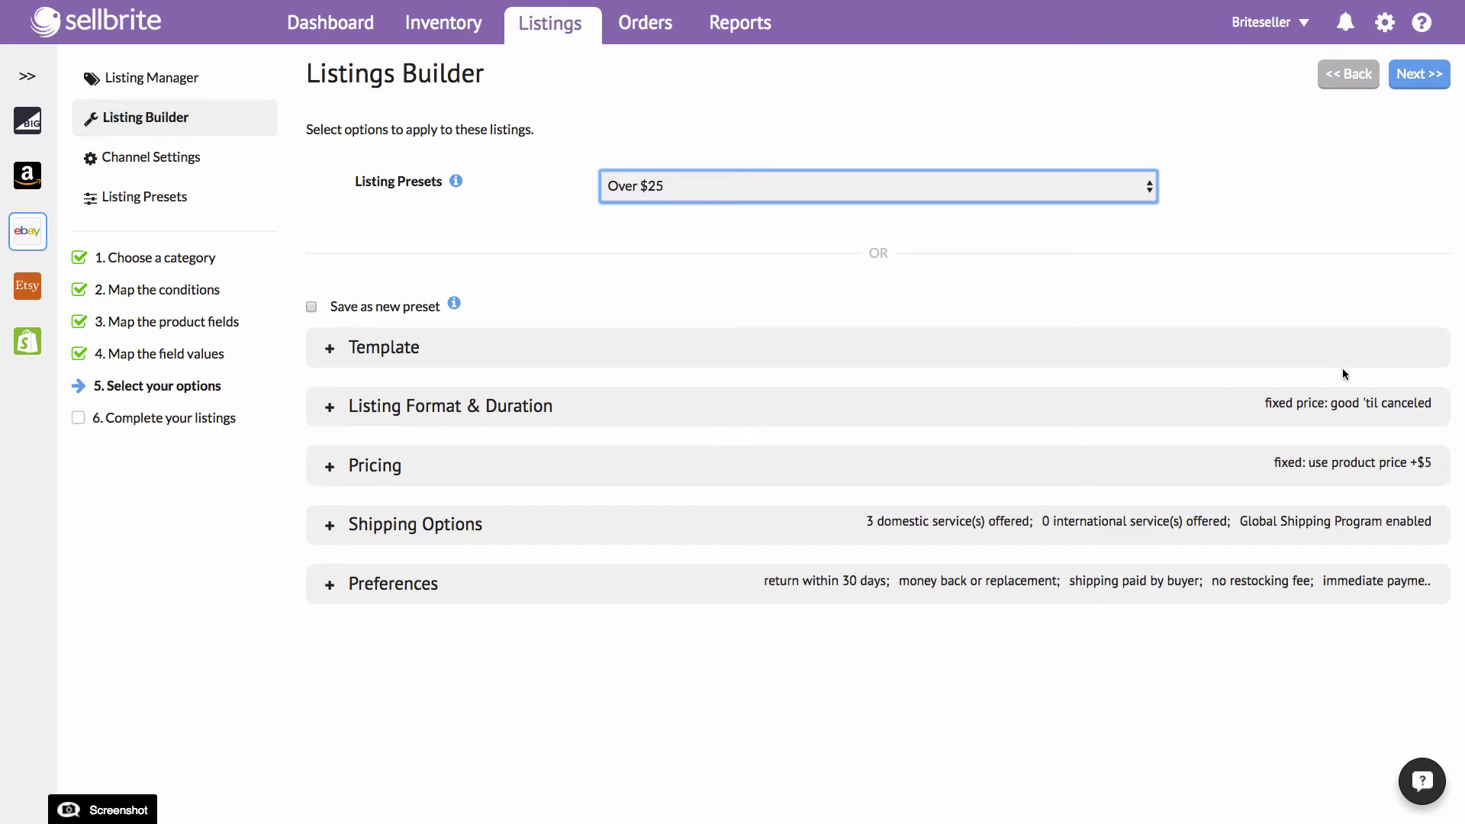
{"action": "mouse_move", "coordinate": [1361, 229]}
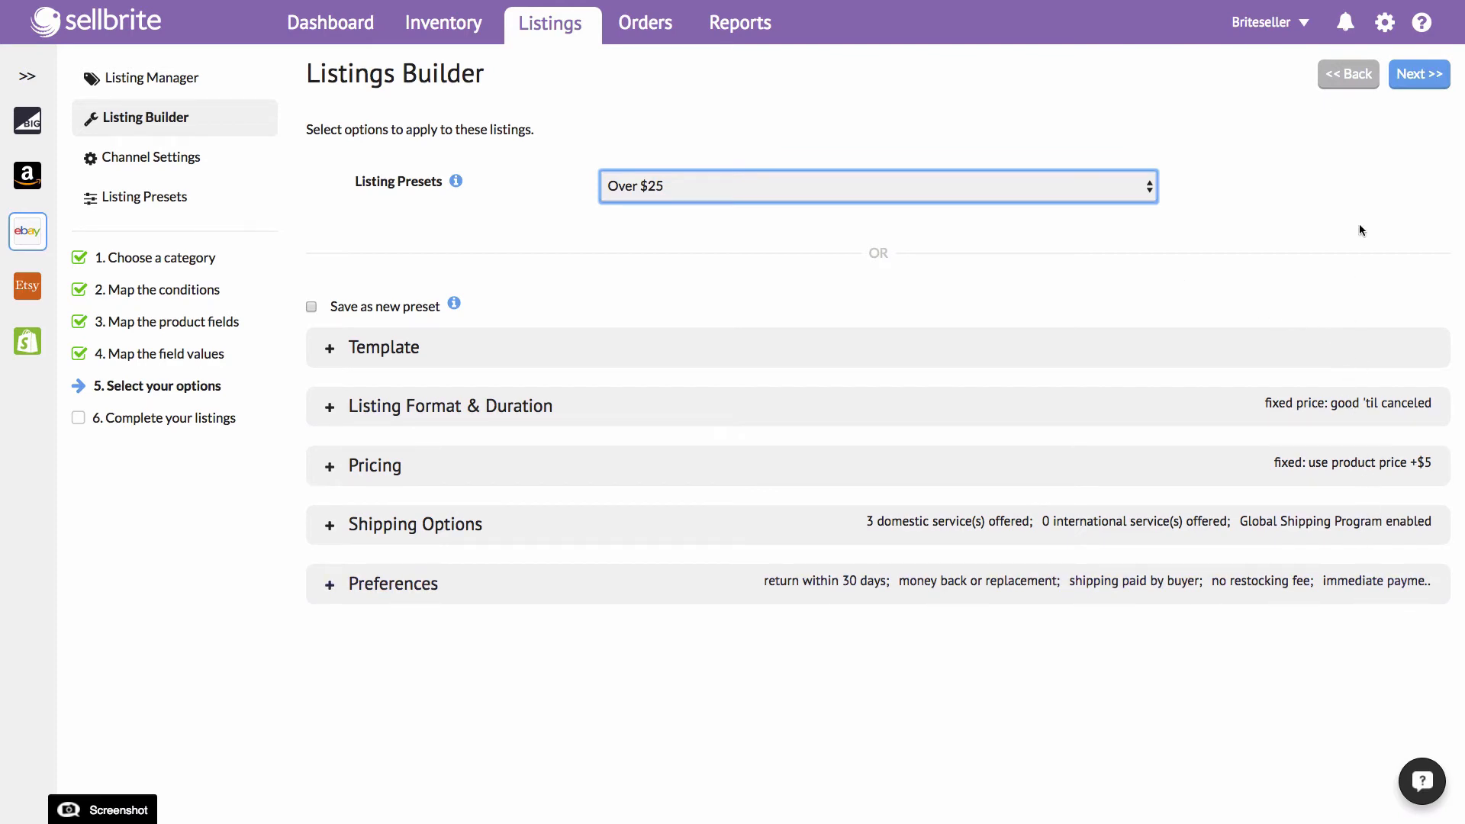
{"action": "left_click", "coordinate": [1419, 73]}
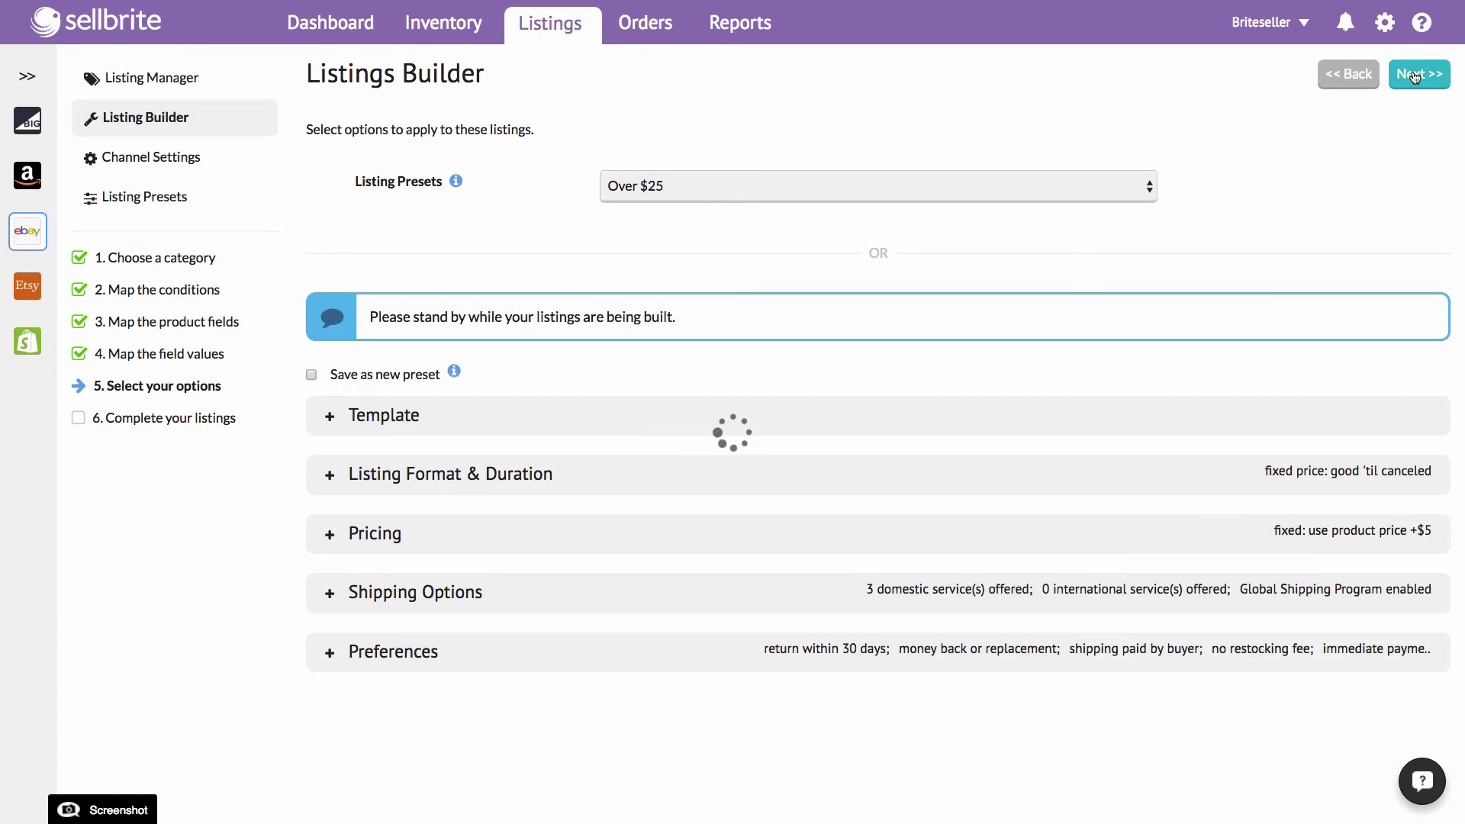
Publish all three draft listings to eBay, confirm with 'Yes, publish now!', and return to the dashboard.
{"action": "left_click", "coordinate": [1419, 73]}
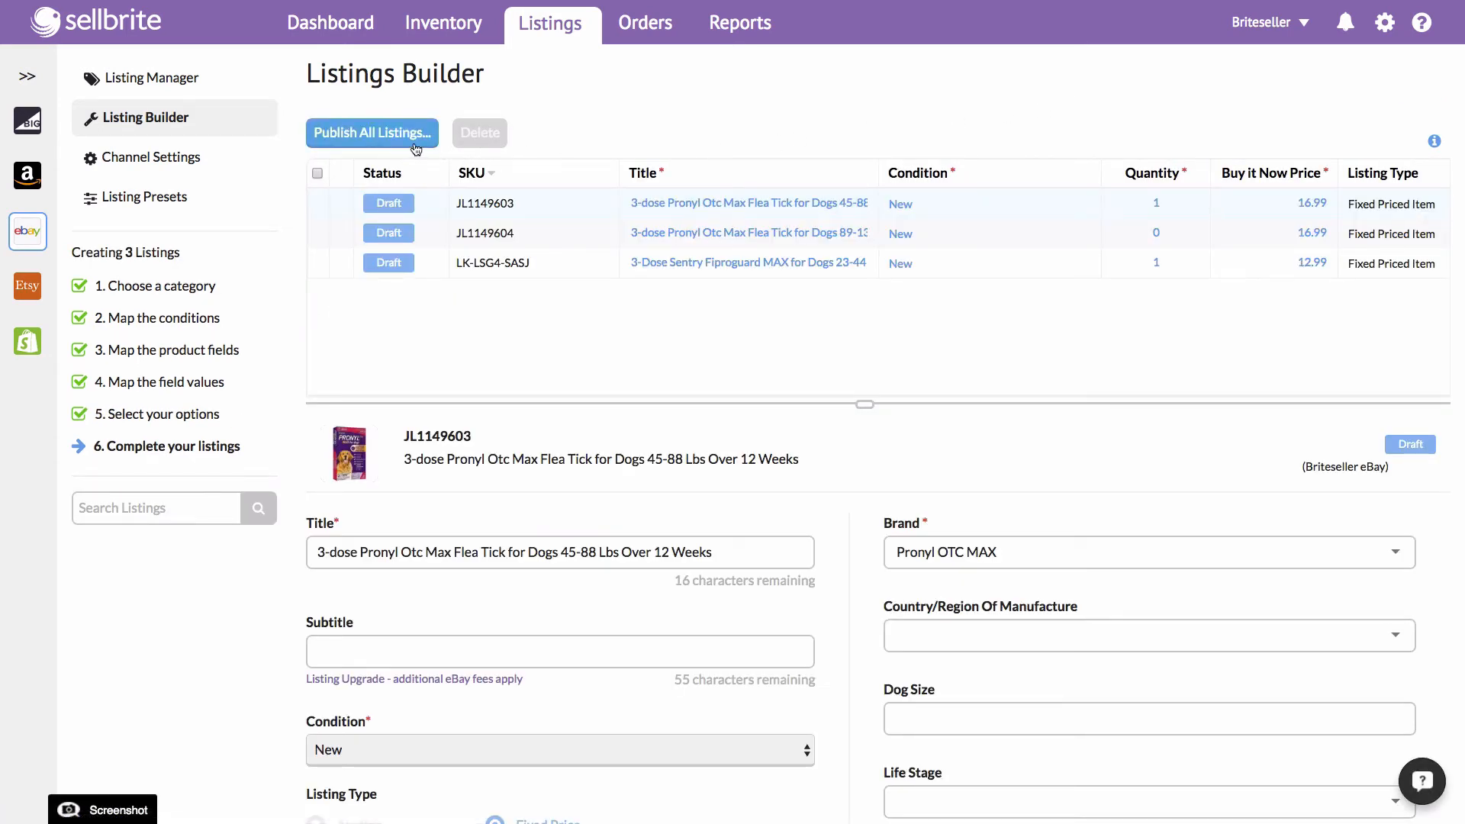
{"action": "left_click", "coordinate": [372, 133]}
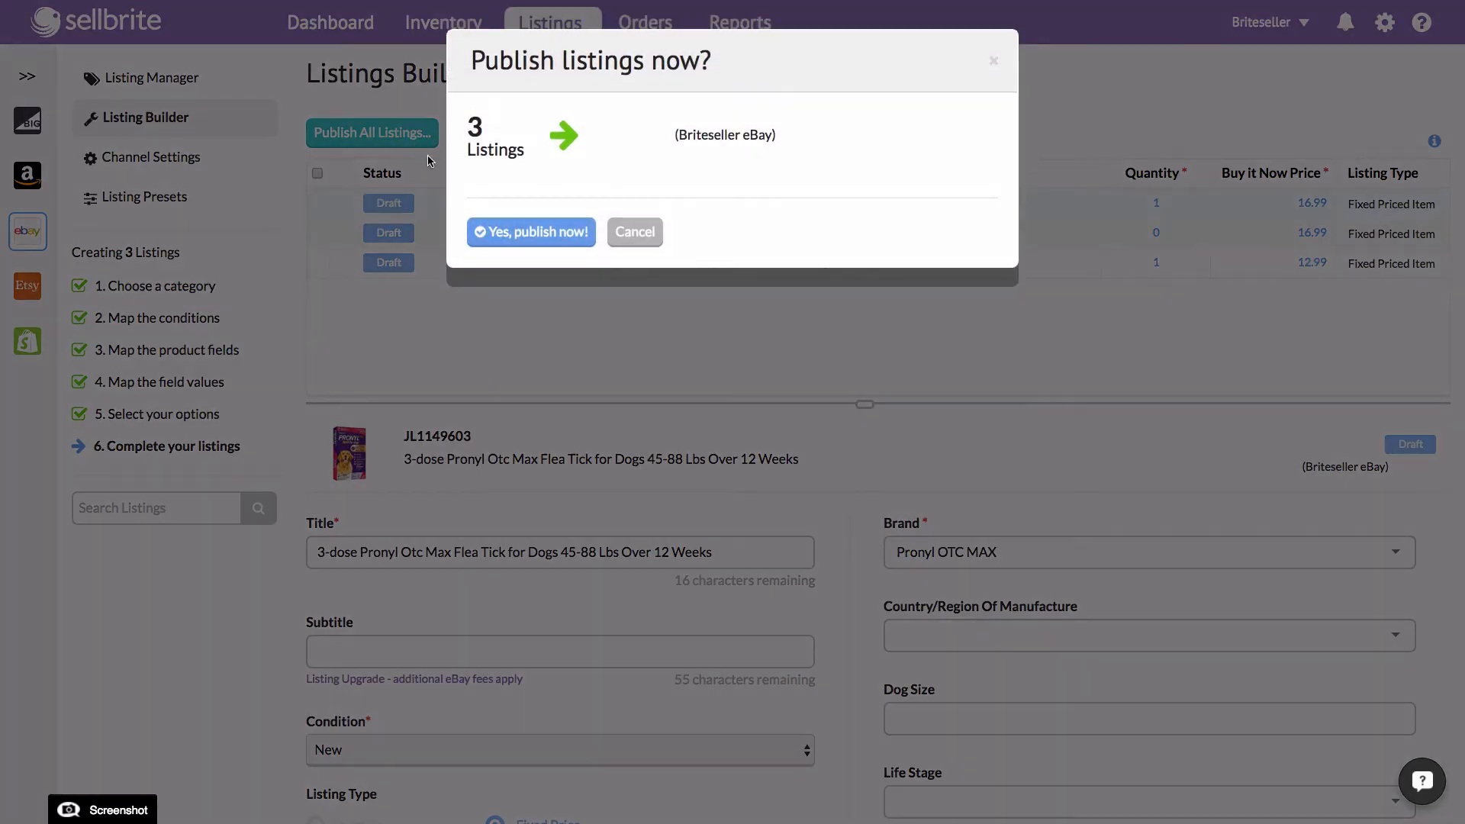
{"action": "left_click", "coordinate": [531, 232]}
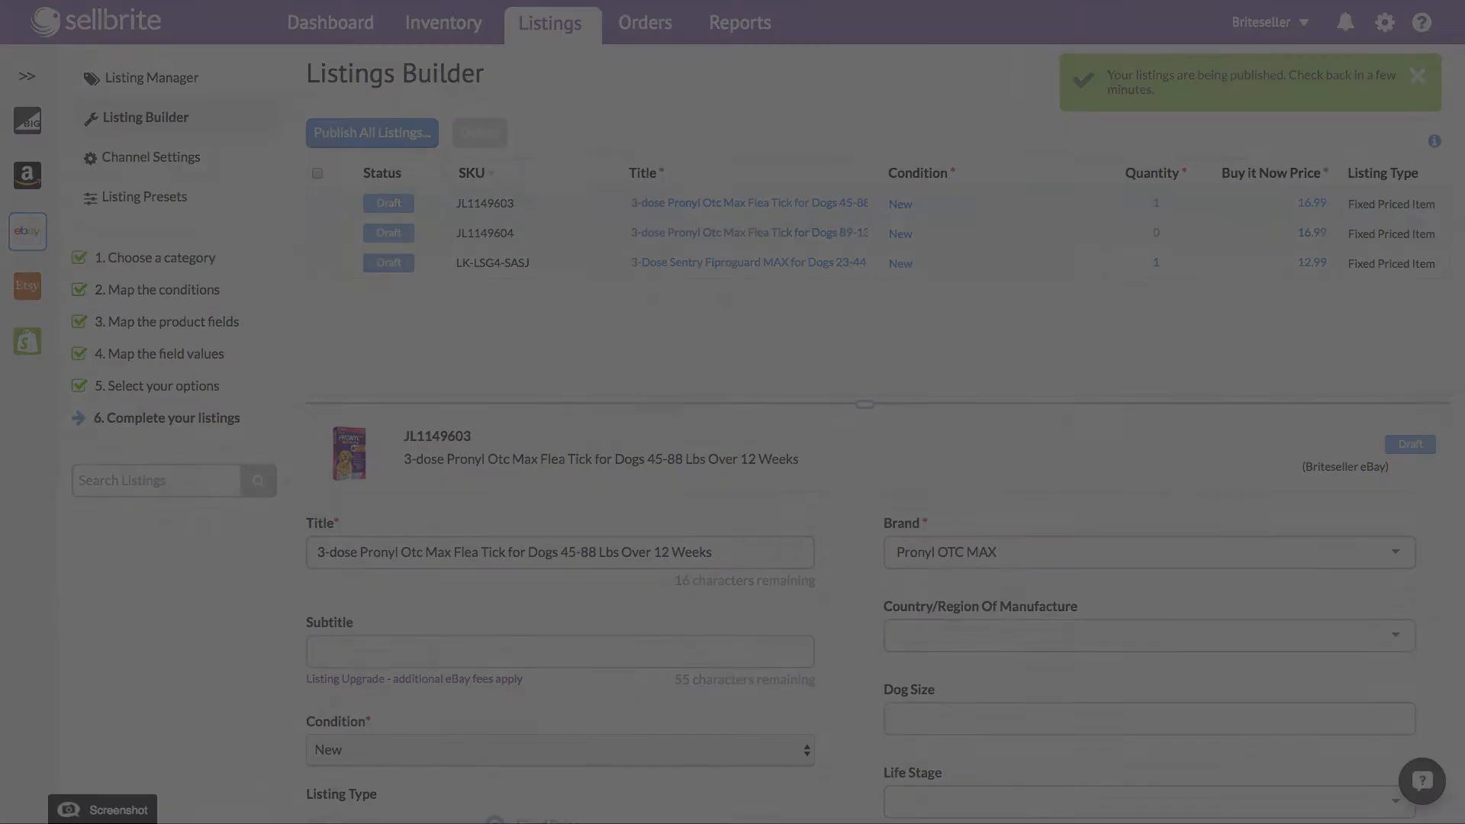
{"action": "left_click", "coordinate": [331, 23]}
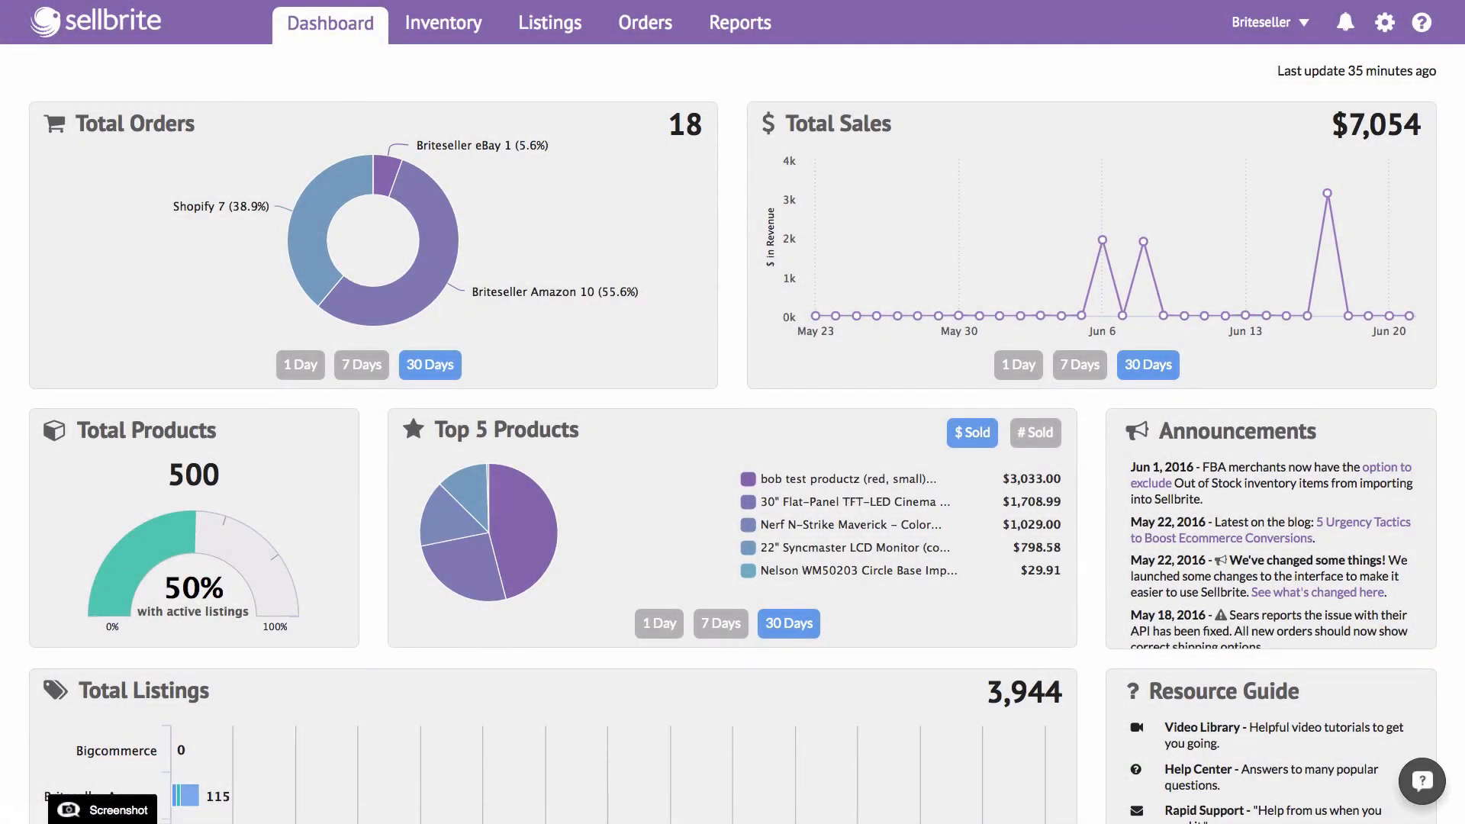